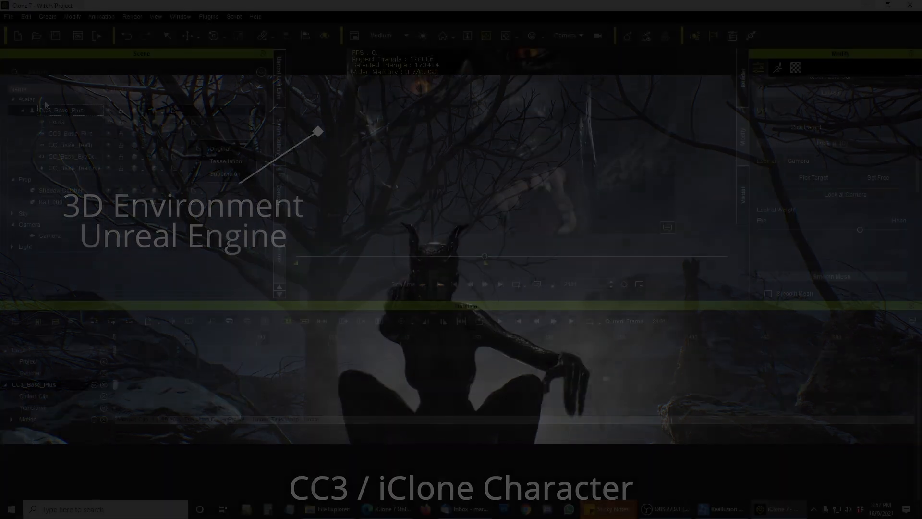
Open the Export FBX settings for the witch character from the File menu.
left_click(8, 16)
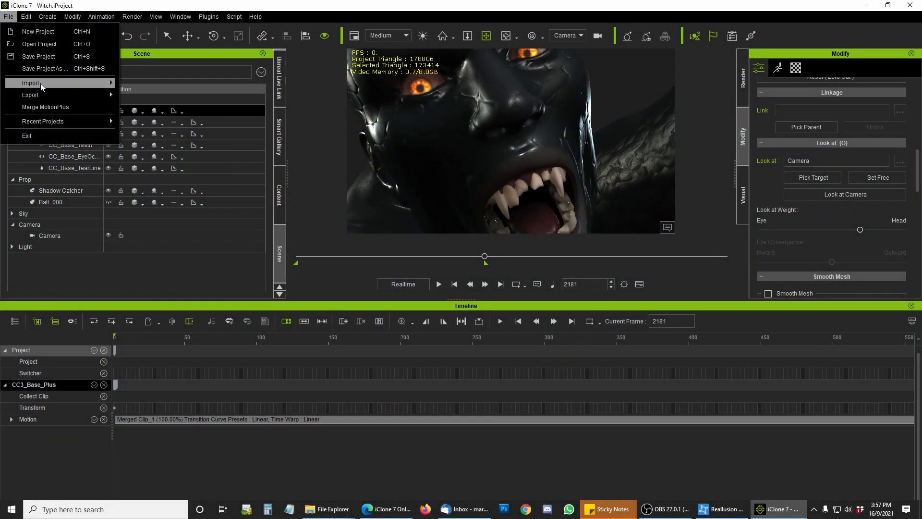
left_click(30, 94)
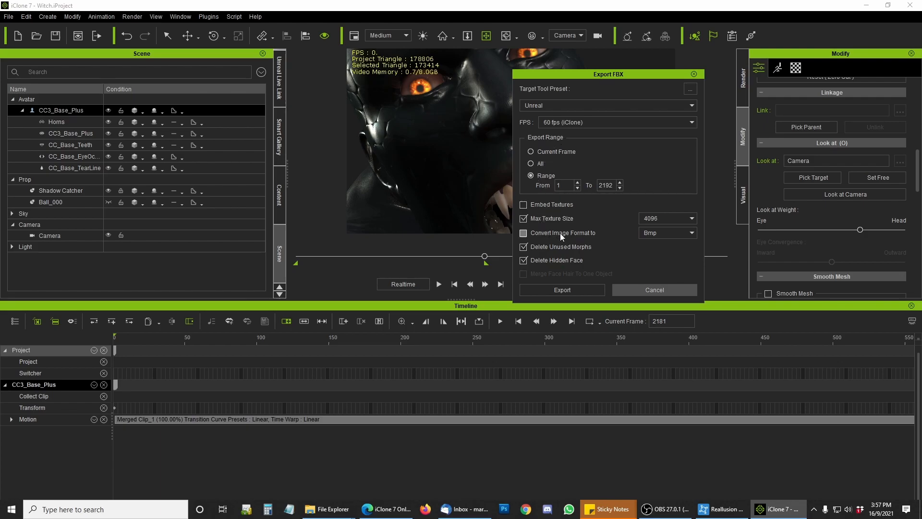
Confirm the Unreal FBX export settings to export the witch character.
left_click(522, 233)
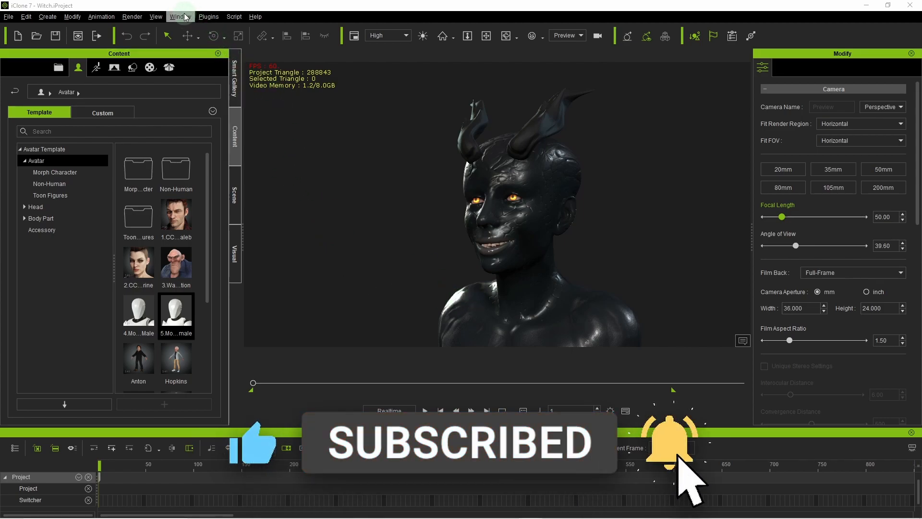
Choose Get the tool for Unreal under the Character Creator & iClone Auto Setup plugin.
left_click(208, 16)
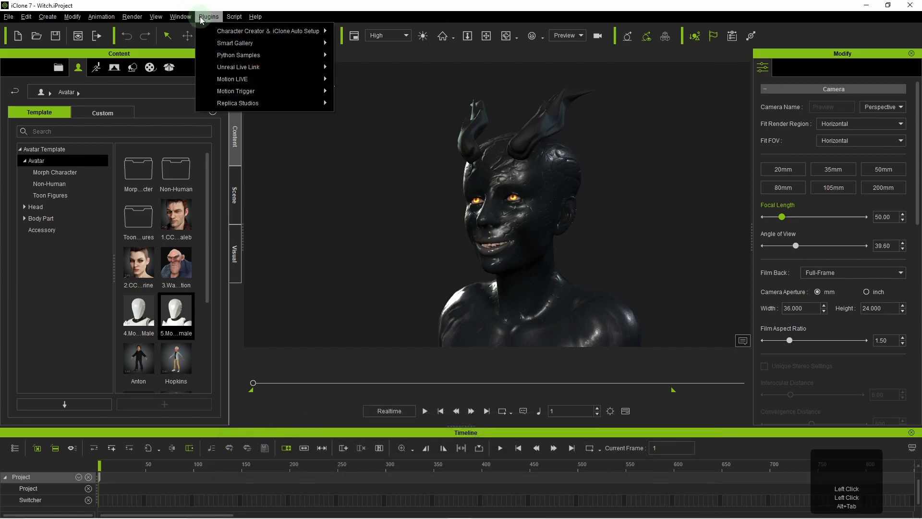
left_click(268, 31)
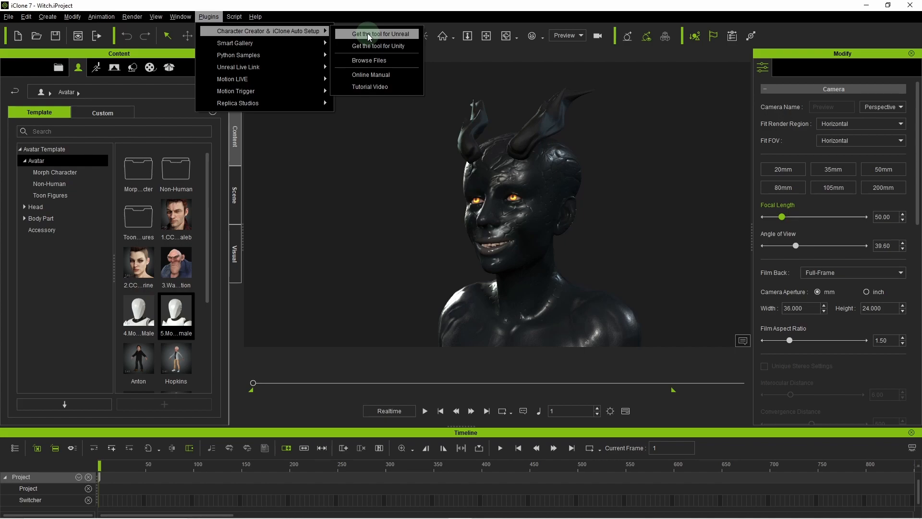
left_click(377, 34)
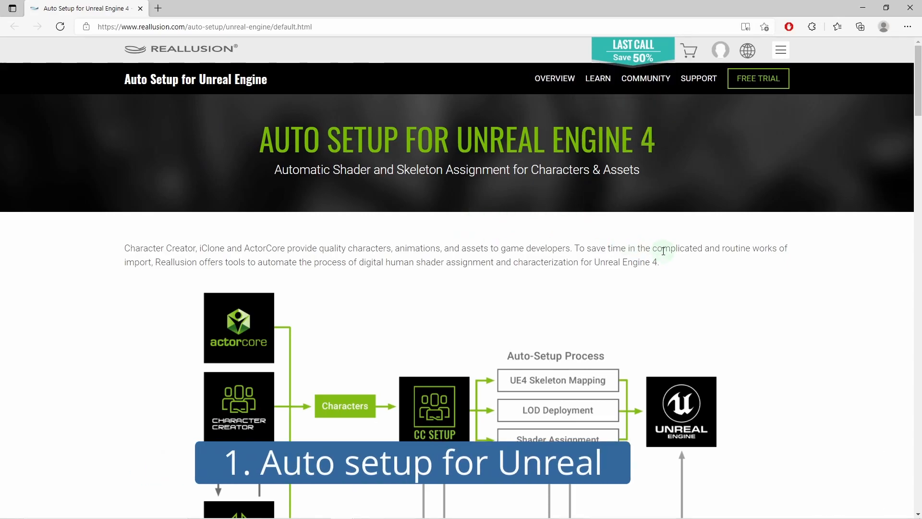
Scroll to the downloads and download Auto Setup Version 1.22 for Unreal 4.27.
scroll("down", 3)
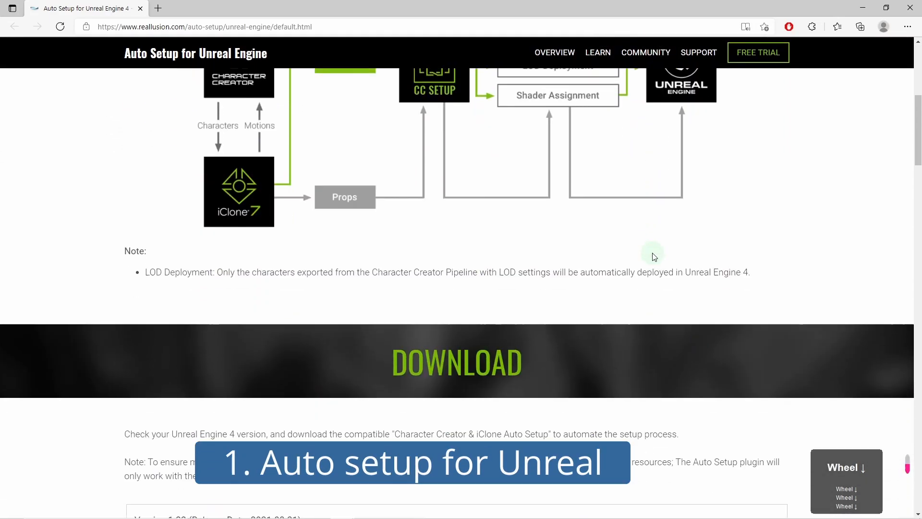
scroll("down", 3)
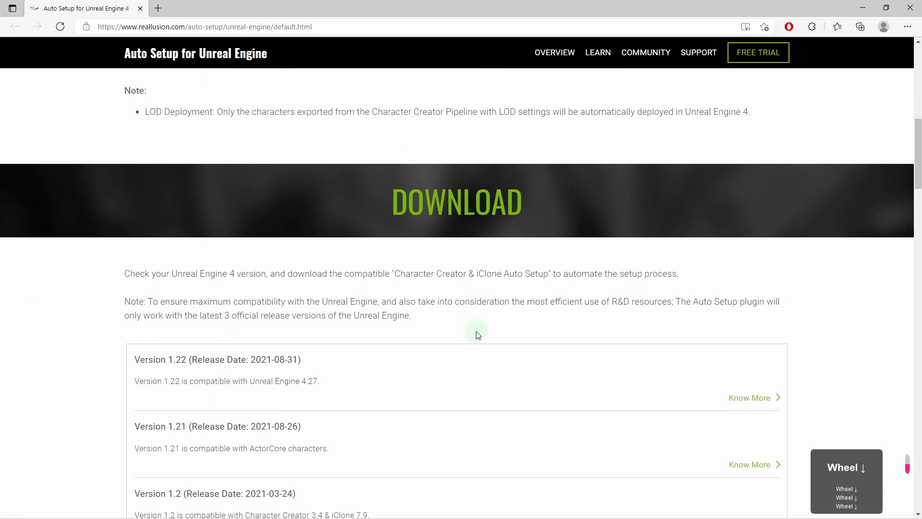
scroll("down", 3)
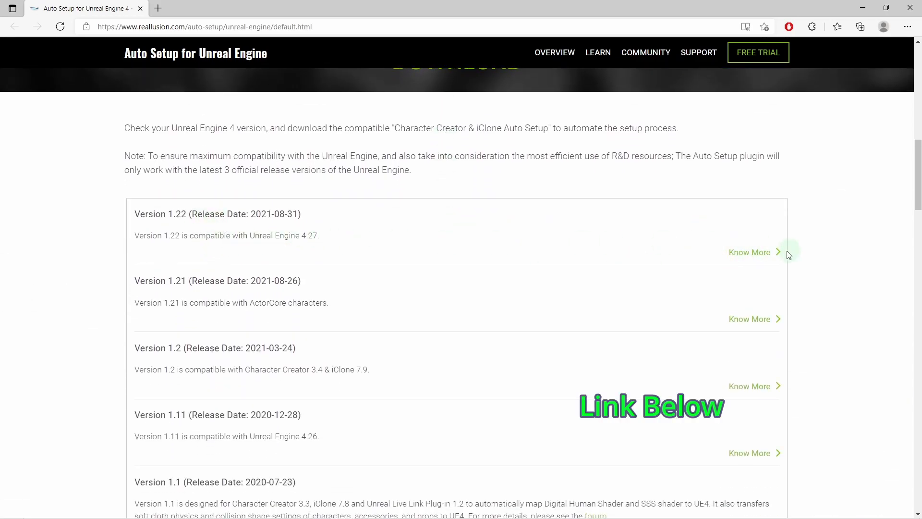
left_click(750, 252)
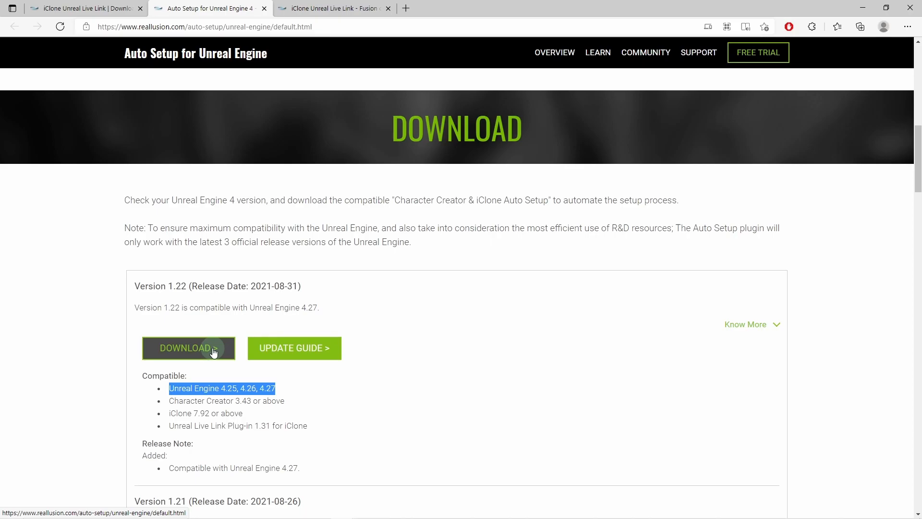
left_click(189, 348)
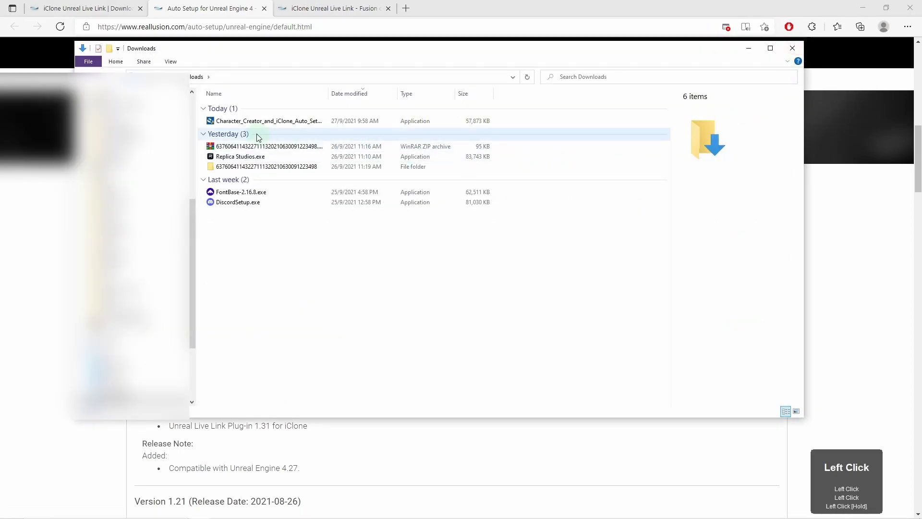
Locate the Auto Setup installer in the Downloads folder.
left_click(278, 121)
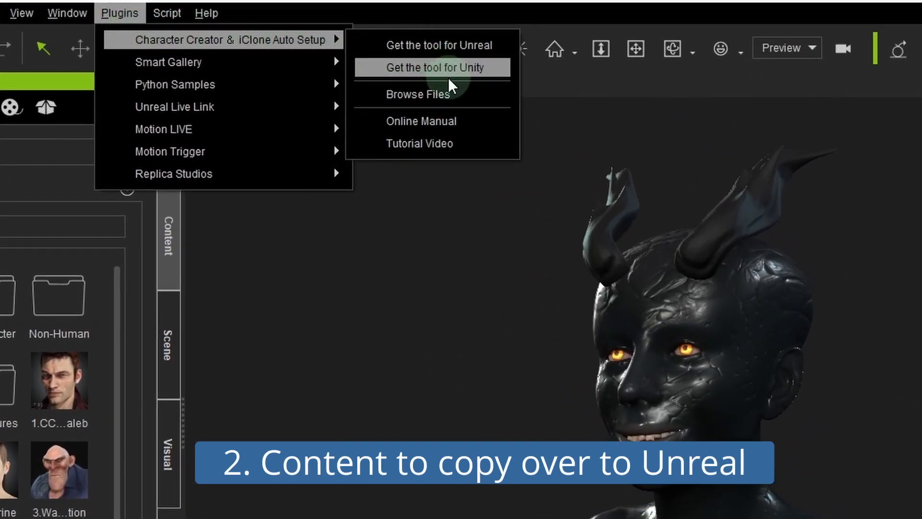
mouse_move(431, 94)
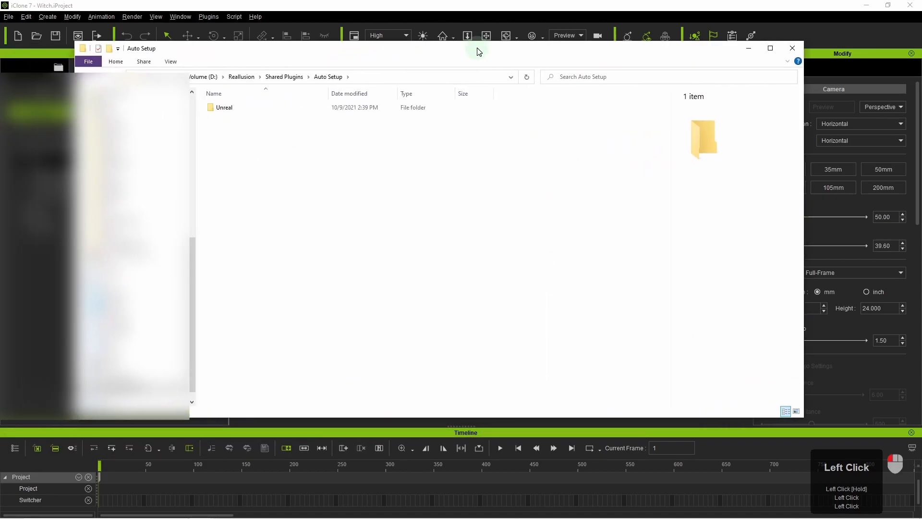
Open Unreal > Auto Setup 1.22 for Unreal 4.27 and launch the readme text file.
double_click(224, 108)
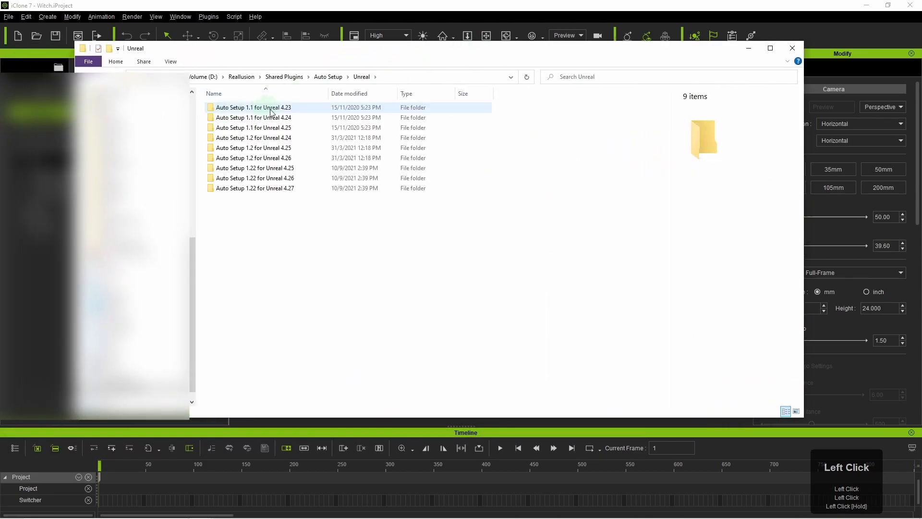
left_click(254, 188)
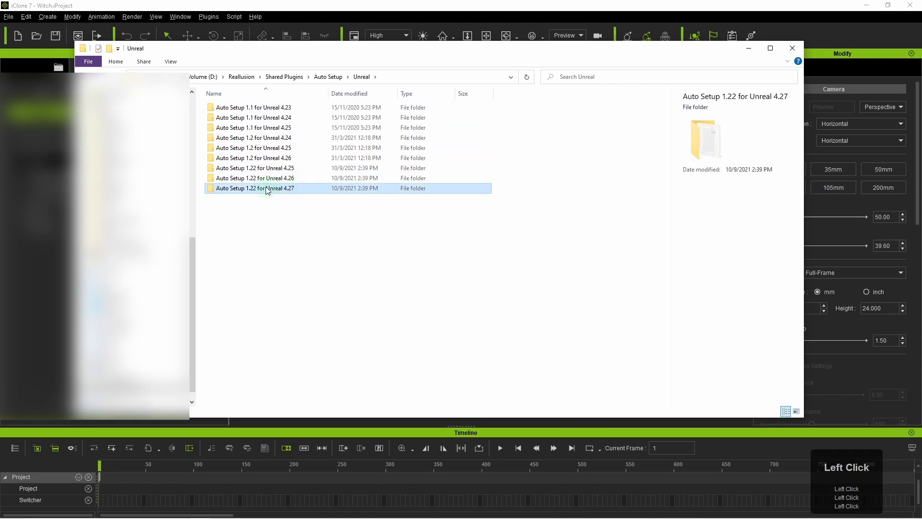
double_click(254, 188)
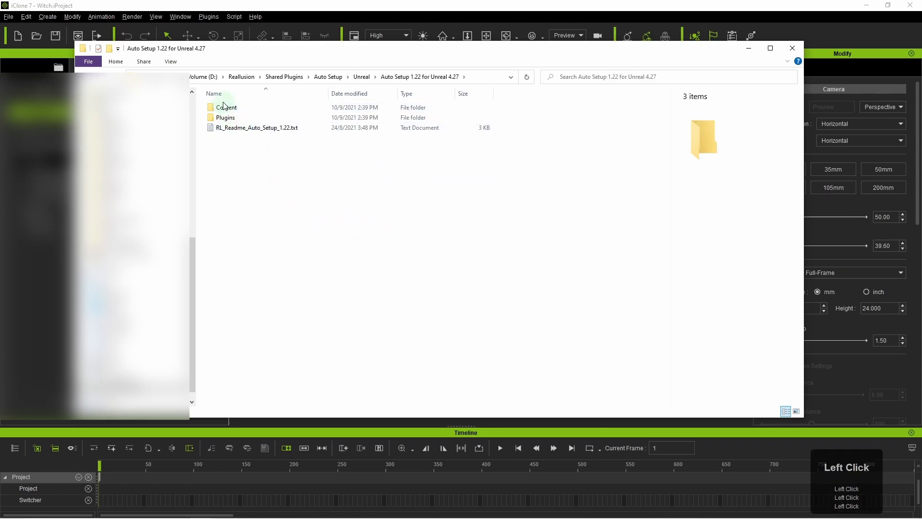
left_click(227, 108)
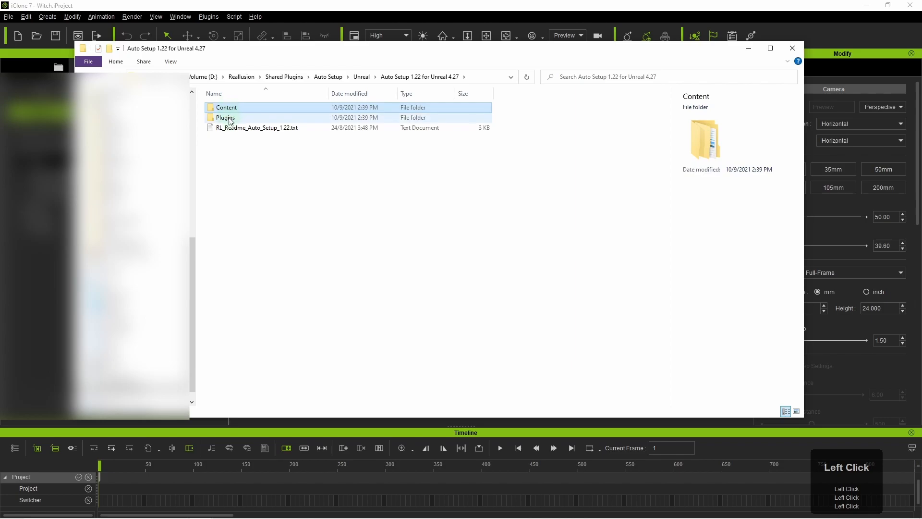
double_click(257, 128)
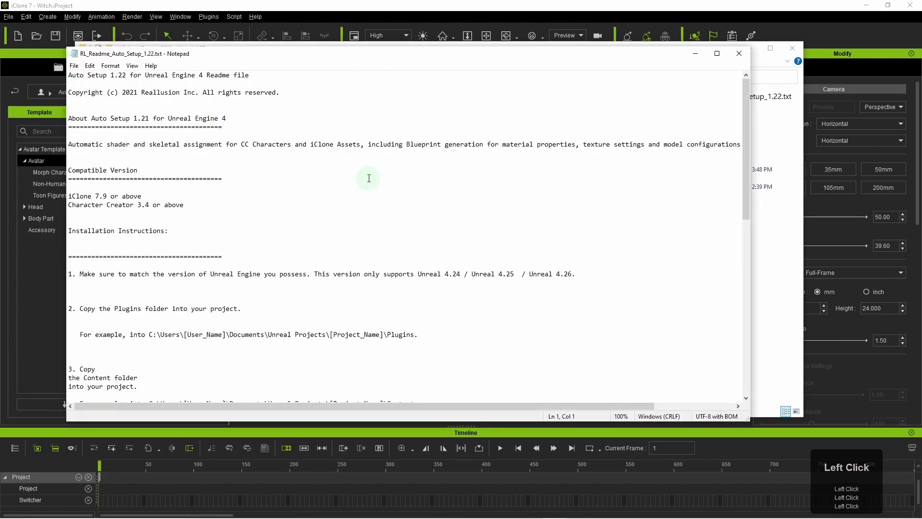
Highlight the version-matching installation instructions in the Auto Setup 1.22 readme.
scroll("down", 3)
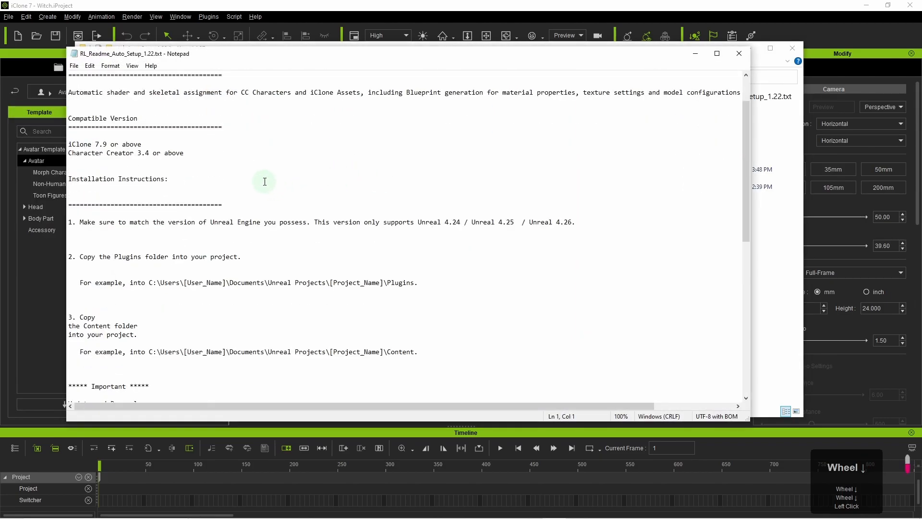
left_click(79, 223)
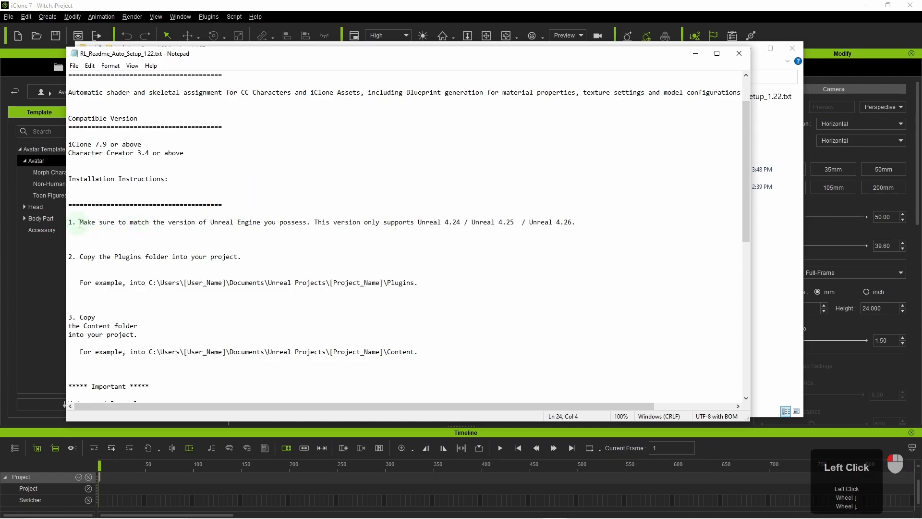
left_click_drag(79, 222, 309, 222)
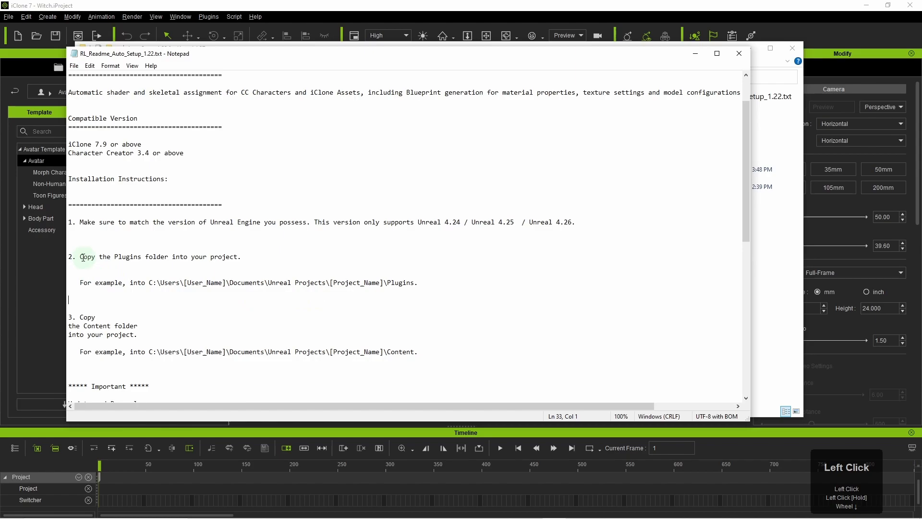
left_click_drag(79, 256, 149, 256)
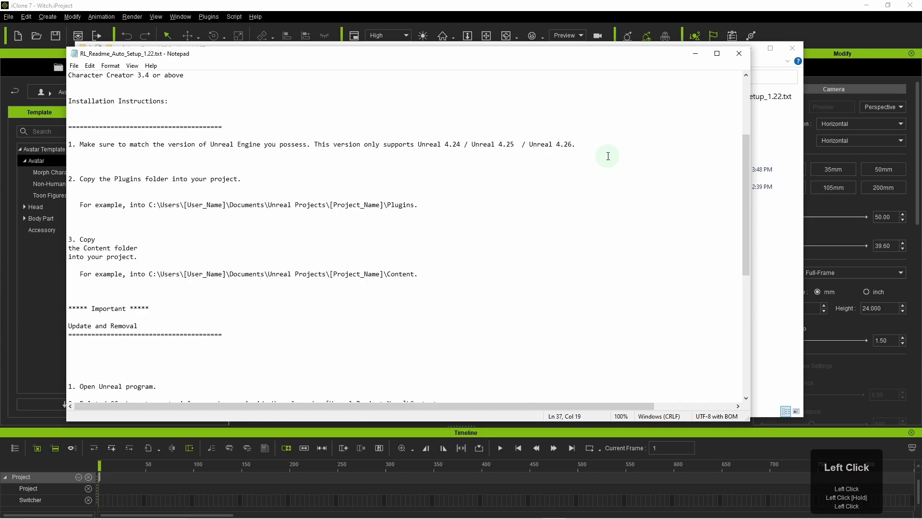
left_click(739, 53)
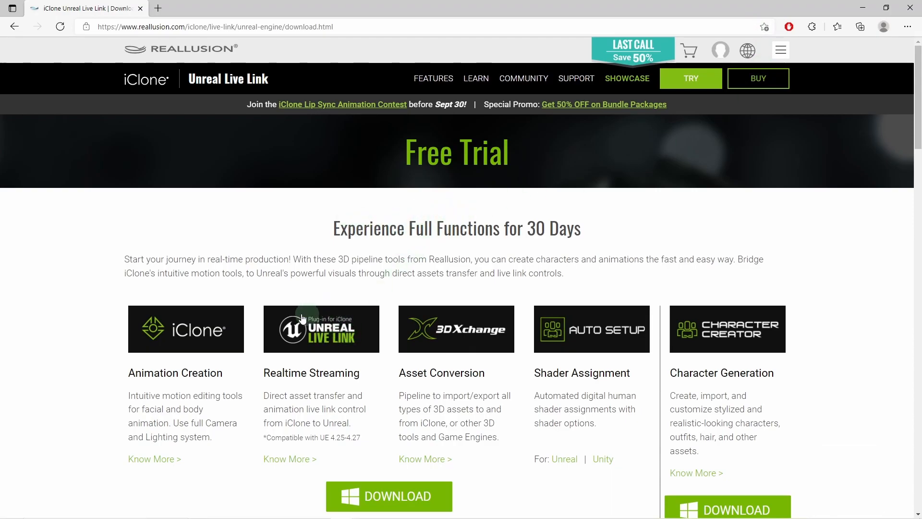
mouse_move(294, 335)
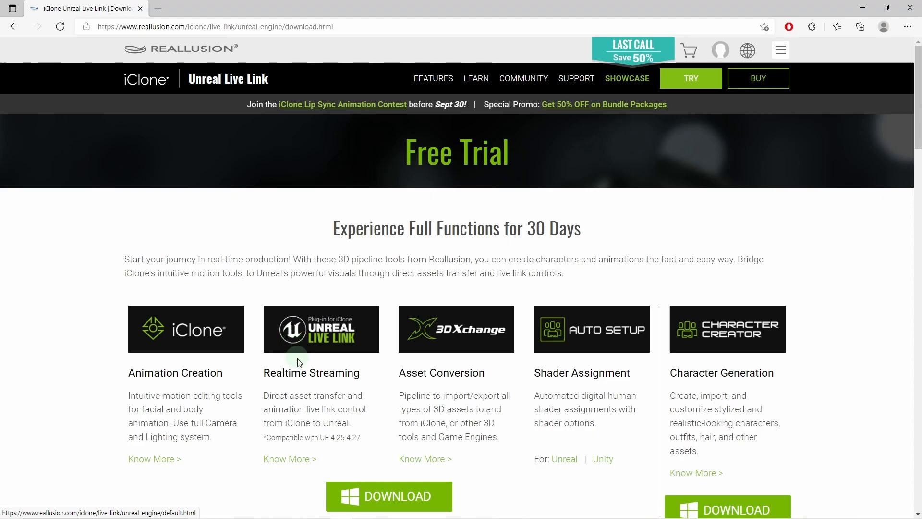
mouse_move(314, 388)
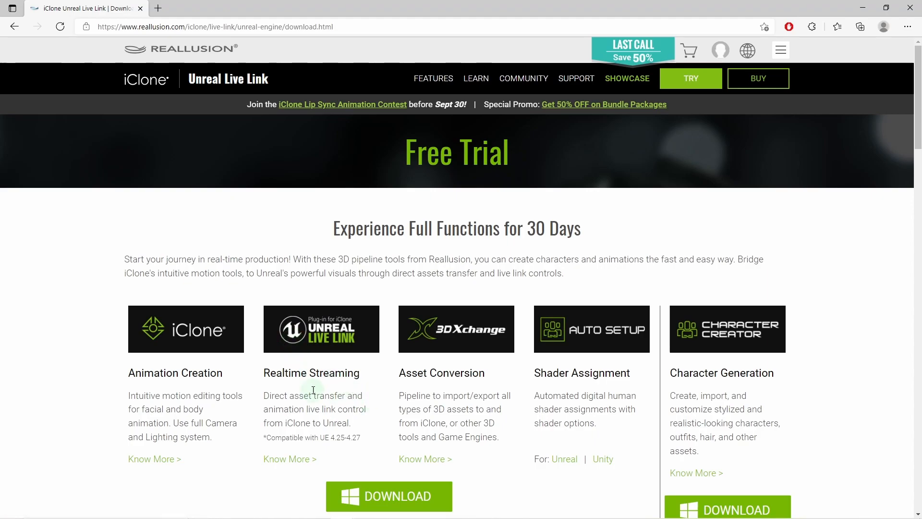
Scroll the Unreal Live Link page to its Auto Setup features, then go back to the overview.
scroll("down", 3)
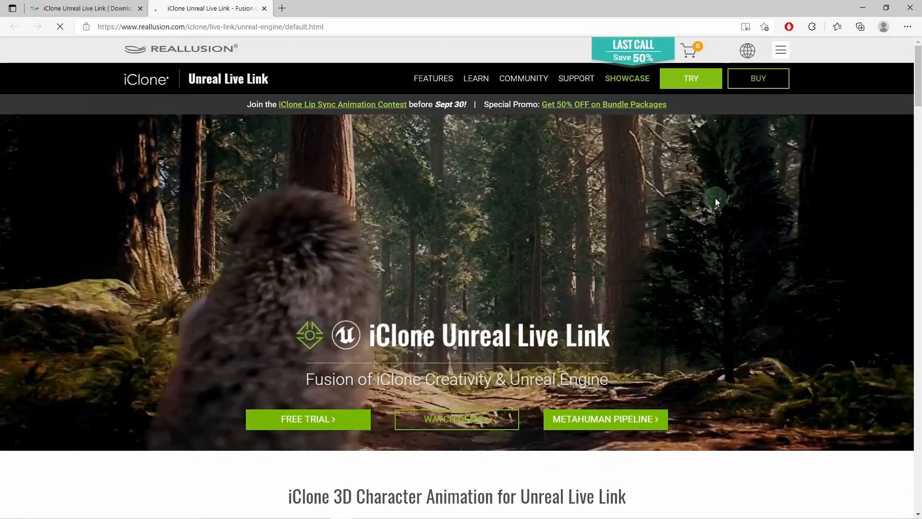
scroll("down", 3)
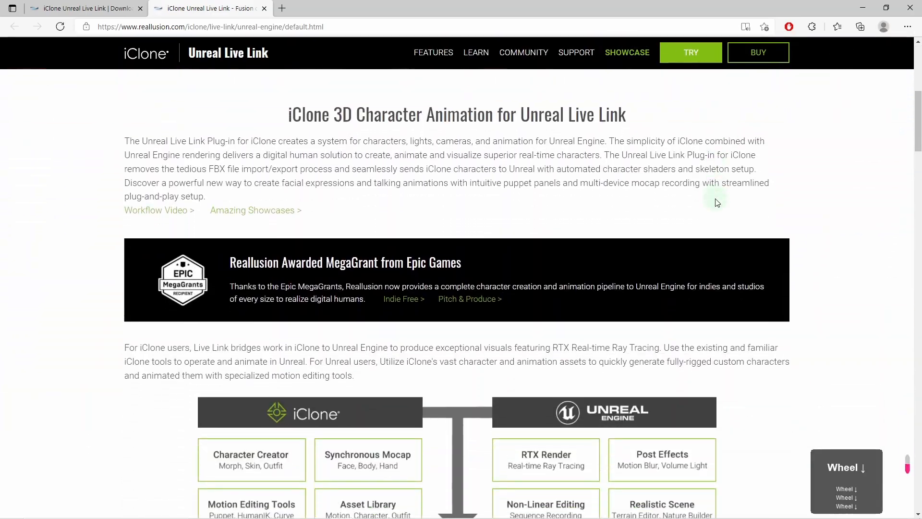
scroll("down", 3)
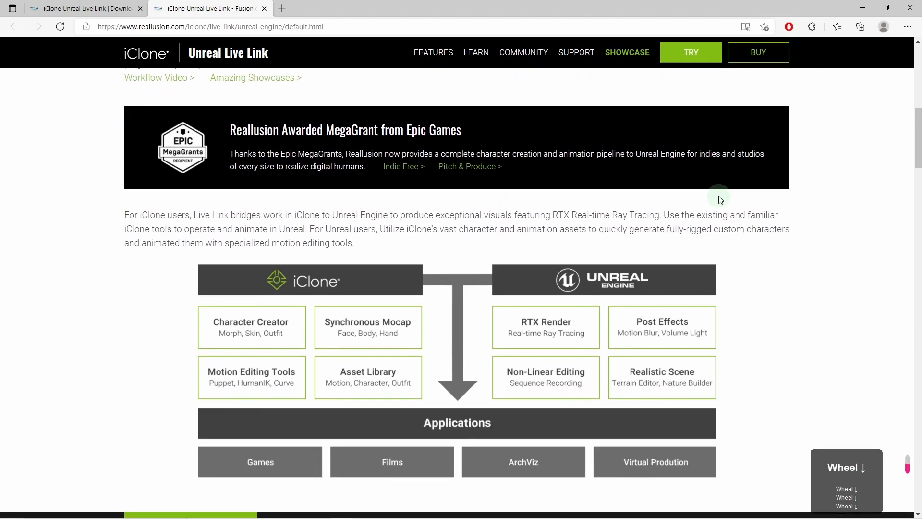
scroll("down", 3)
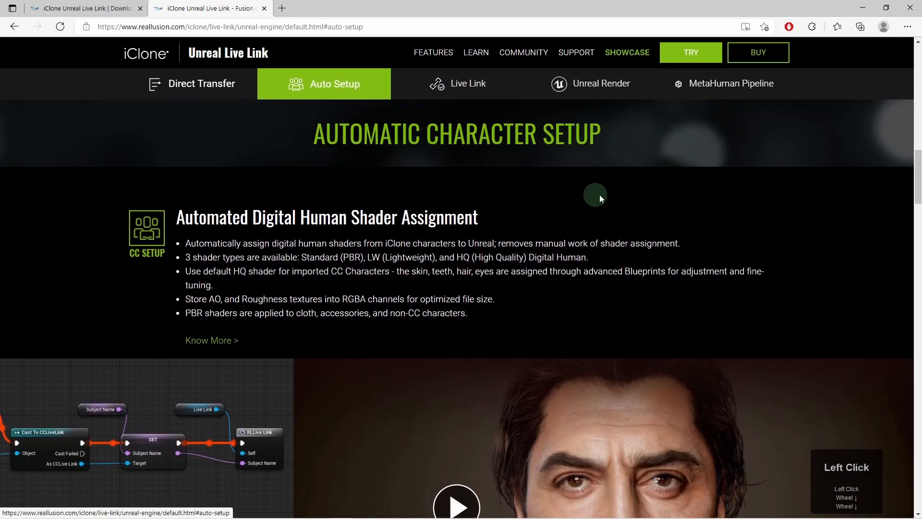
scroll("down", 3)
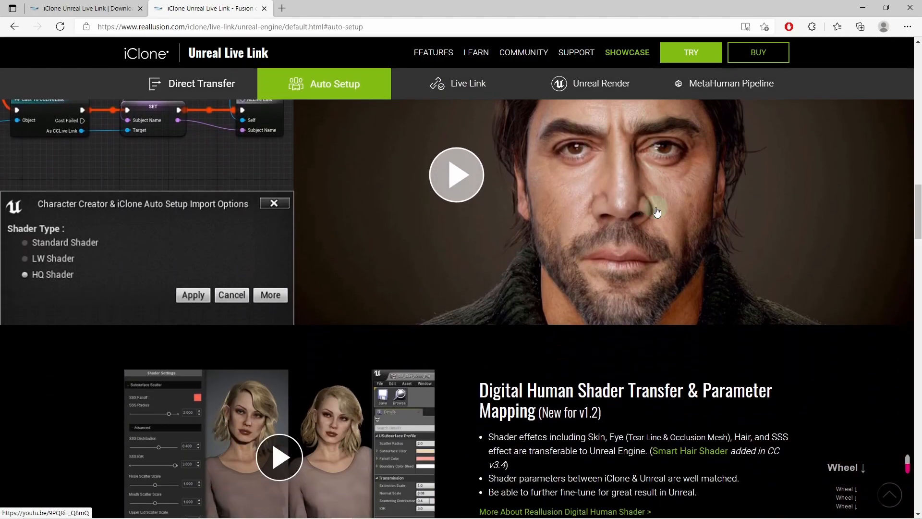
scroll("down", 3)
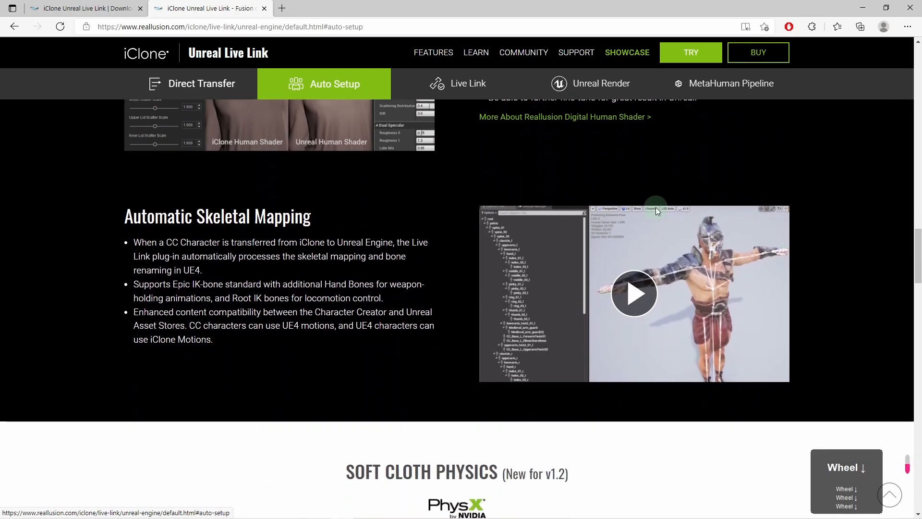
scroll("down", 3)
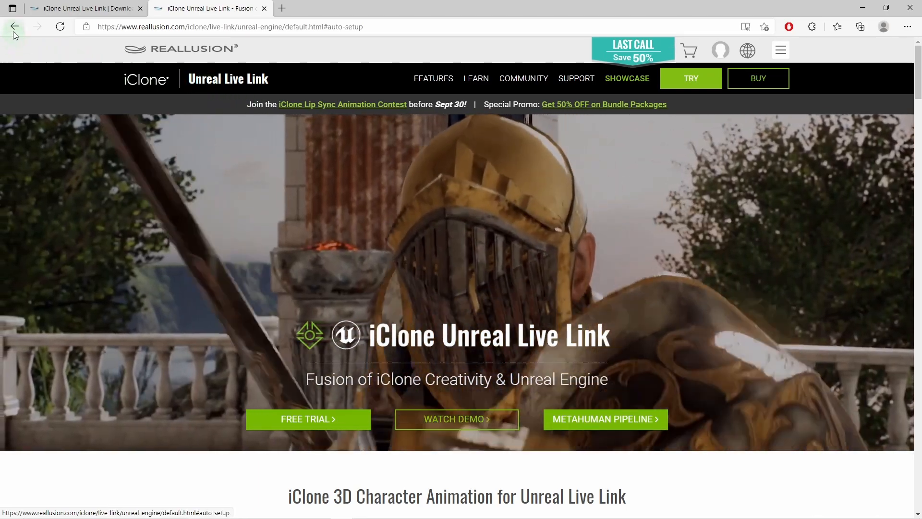
left_click(14, 27)
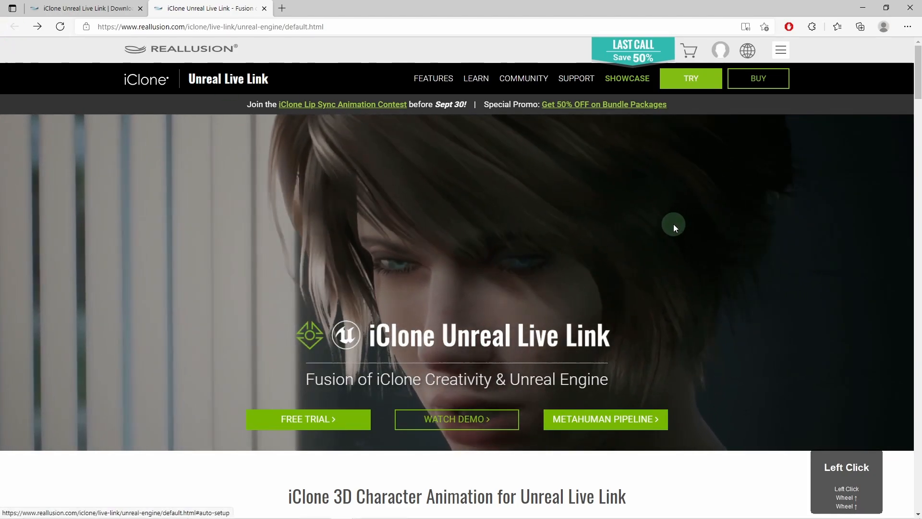
scroll("down", 3)
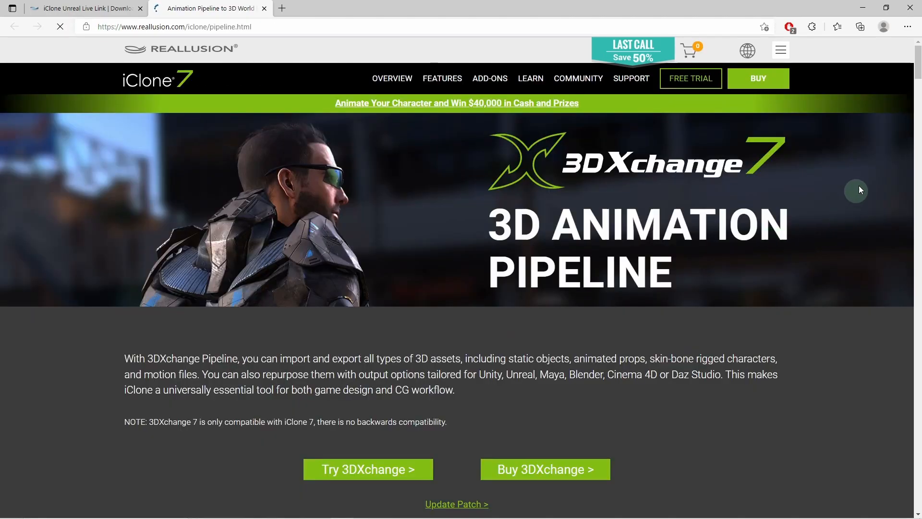
Scroll through the 3DXchange 7 pipeline page to review its requirement.
scroll("down", 3)
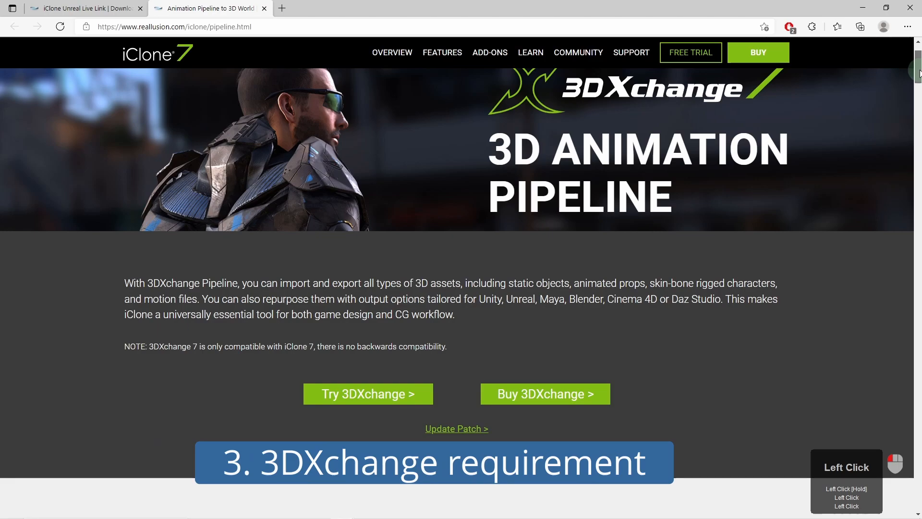
scroll("down", 3)
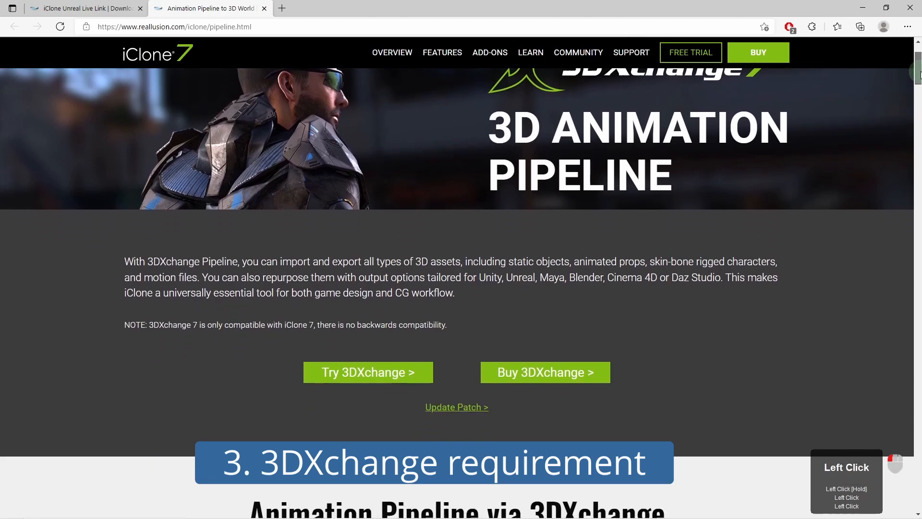
scroll("down", 3)
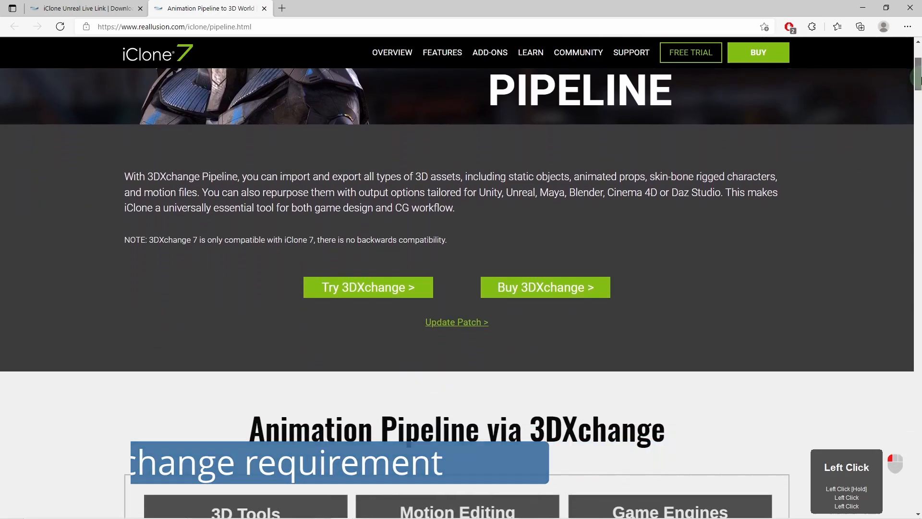
scroll("down", 3)
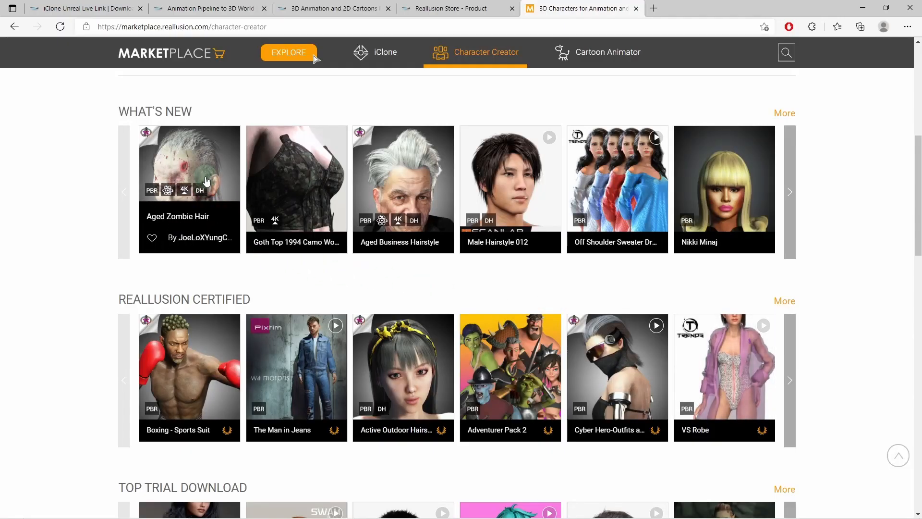
Browse the Aged Zombie Hair, Must Have promo, and Cartoon Character Designers Bundle pages.
left_click(188, 170)
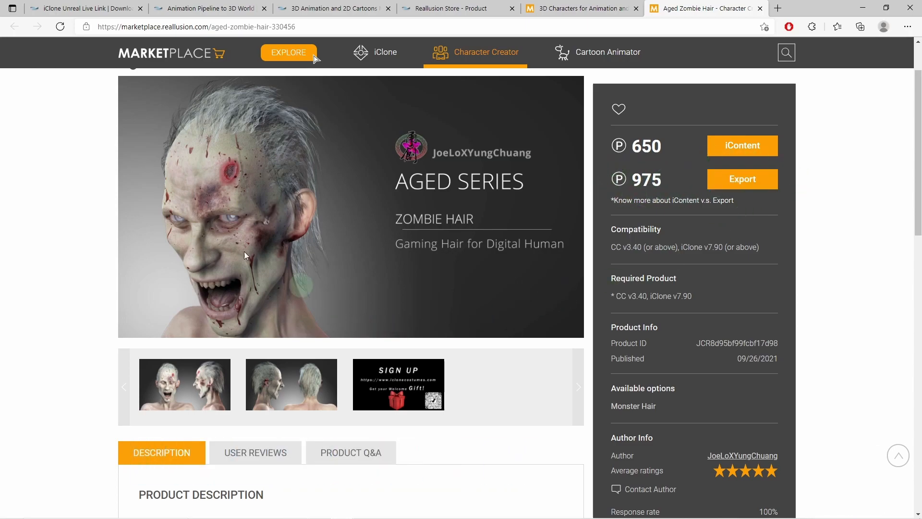
left_click(288, 52)
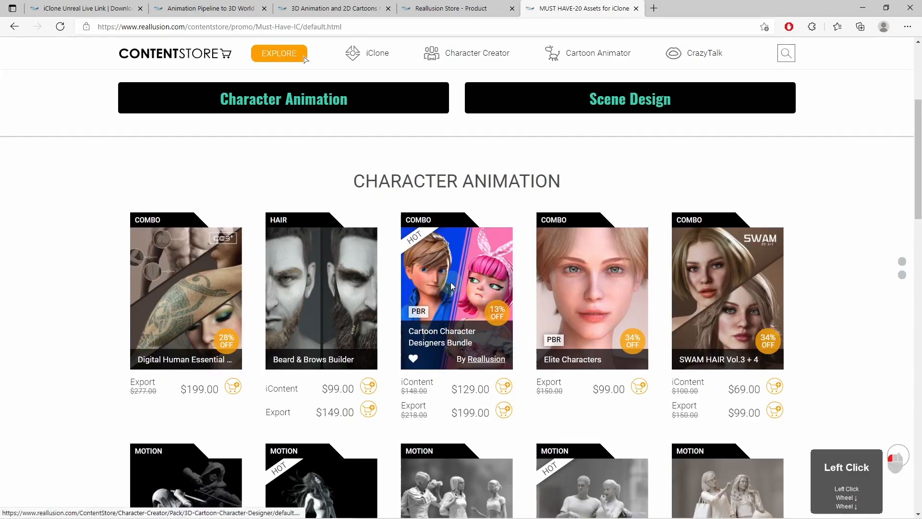
left_click(456, 276)
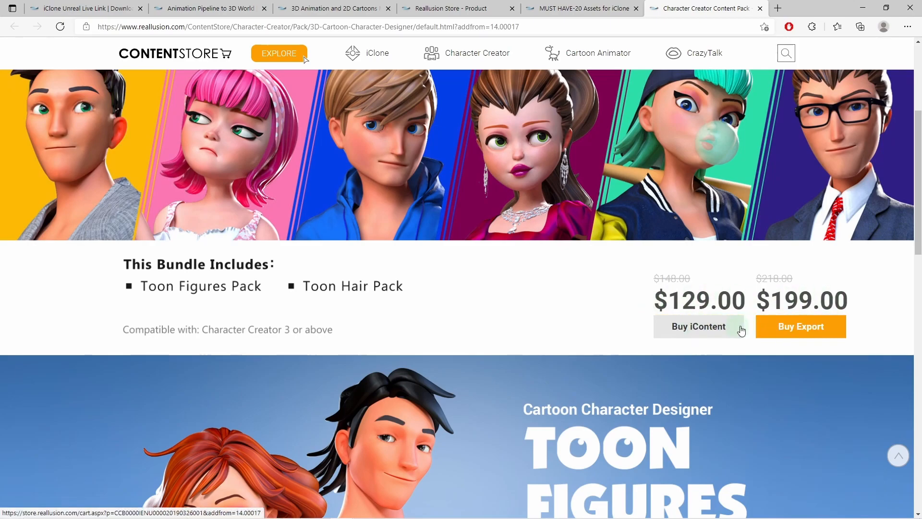
scroll("down", 3)
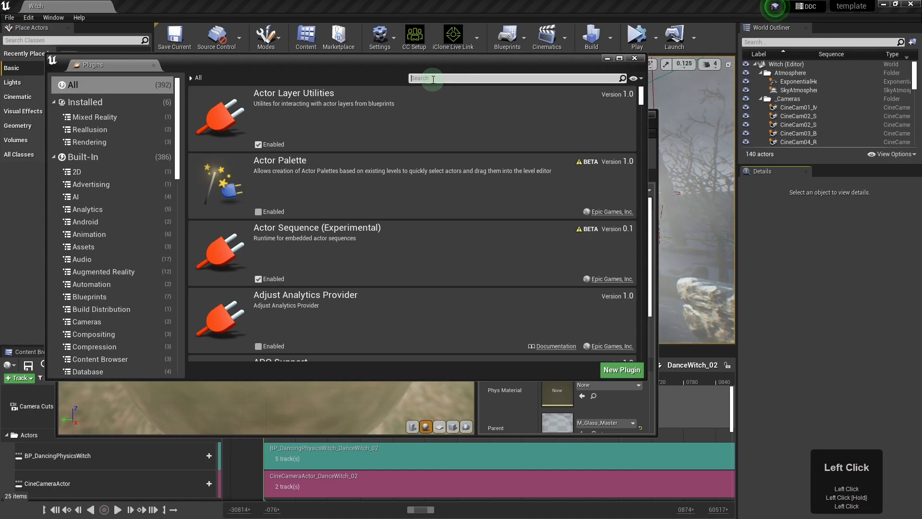
Filter Unreal's plugin list by 'icl' to confirm both iClone plugins are enabled.
type("icl")
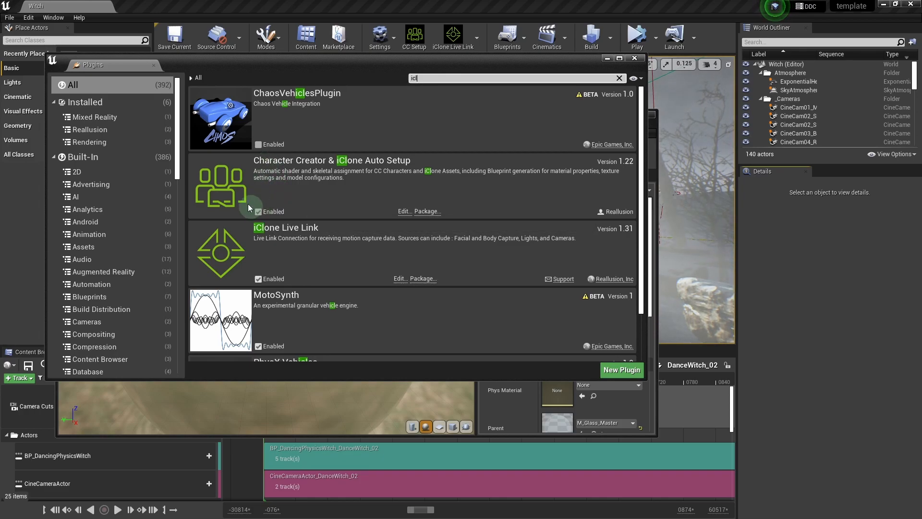
mouse_move(379, 240)
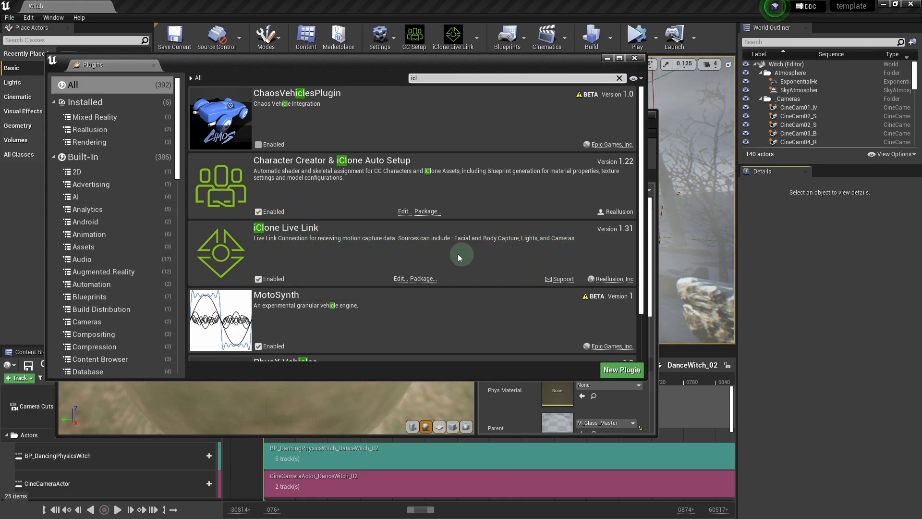
mouse_move(307, 194)
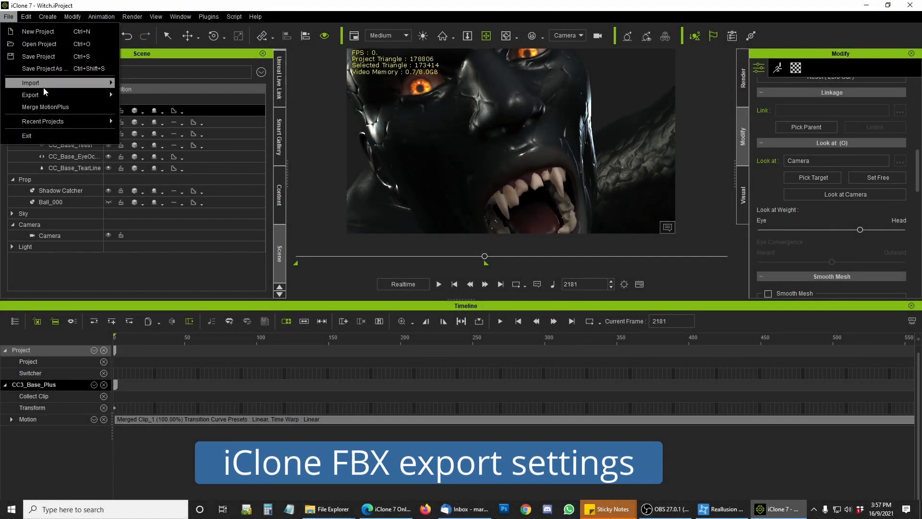
Export the witch as Witch01.fbx using the Unreal preset, frames 1–2192, max texture 4096.
left_click(30, 95)
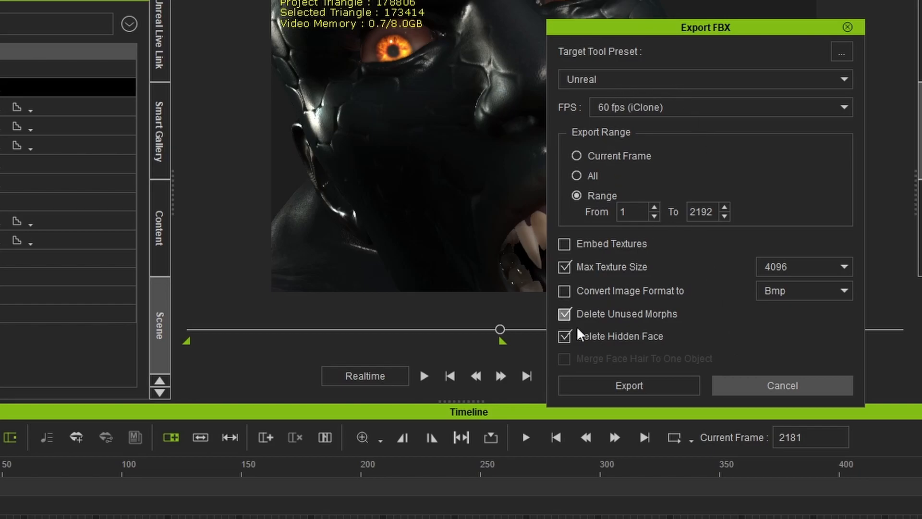
left_click(628, 386)
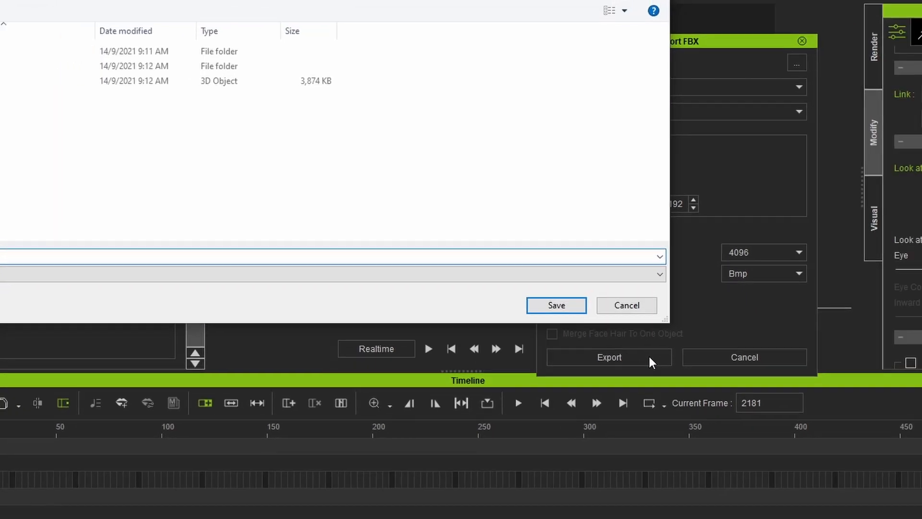
left_click(555, 306)
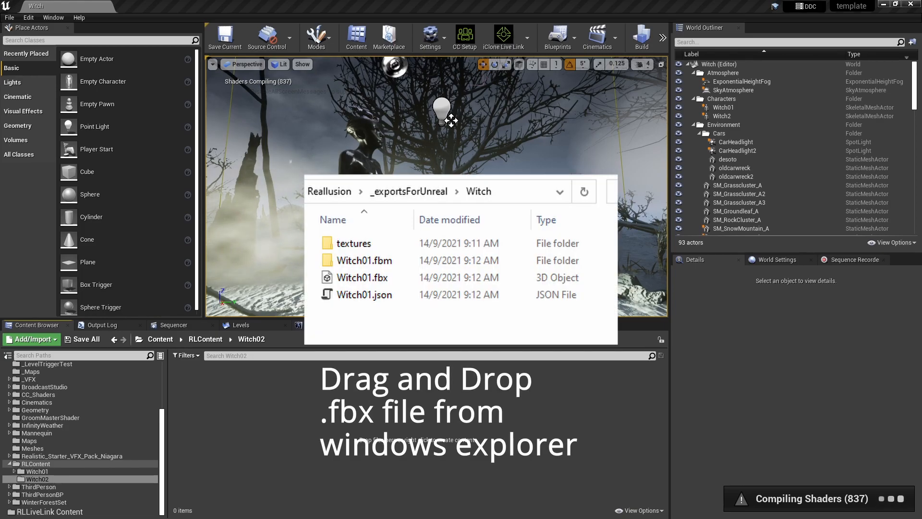
mouse_move(272, 421)
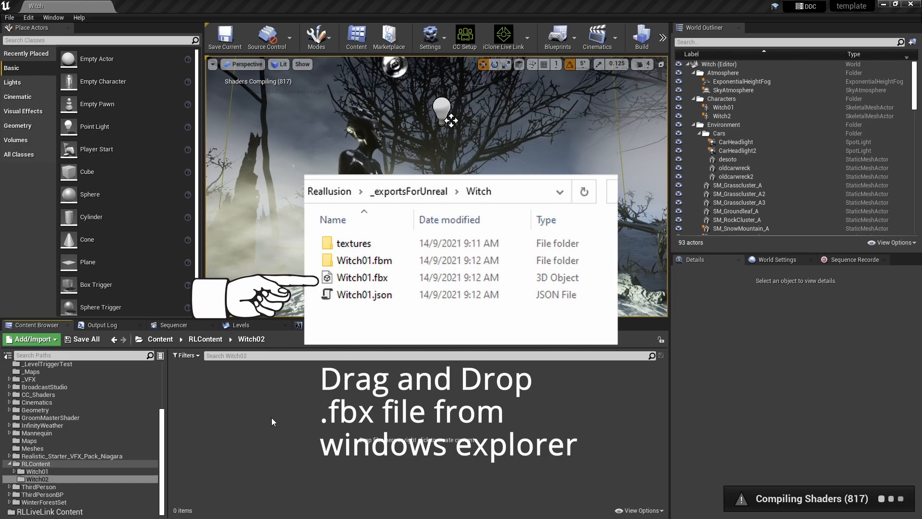
mouse_move(282, 416)
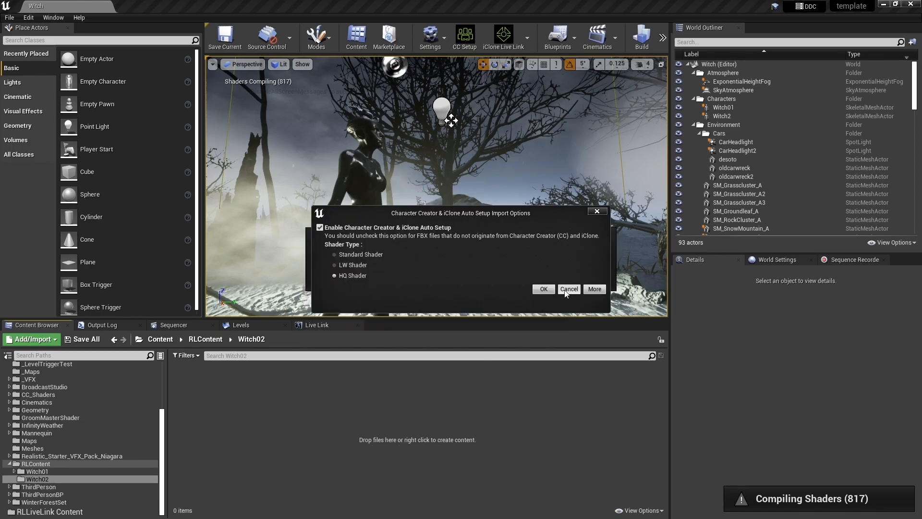
Accept HQ Shader auto setup for the witch FBX dropped into Witch02.
left_click(542, 289)
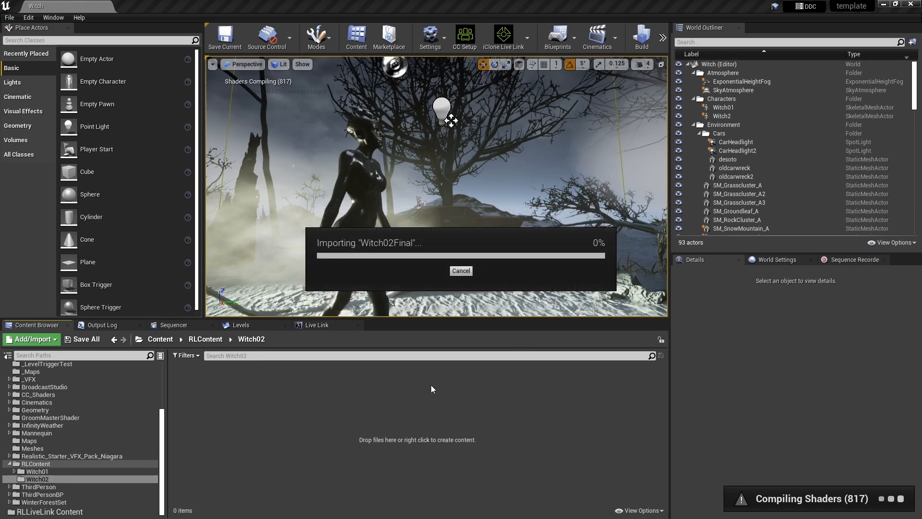
mouse_move(359, 413)
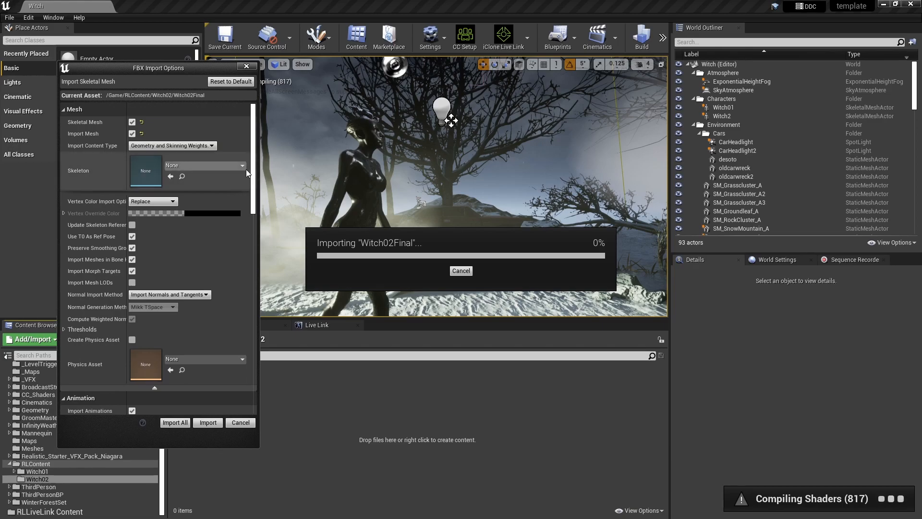
Enable Create Physics Asset for Witch02Final and review the remaining FBX import settings.
left_click(241, 166)
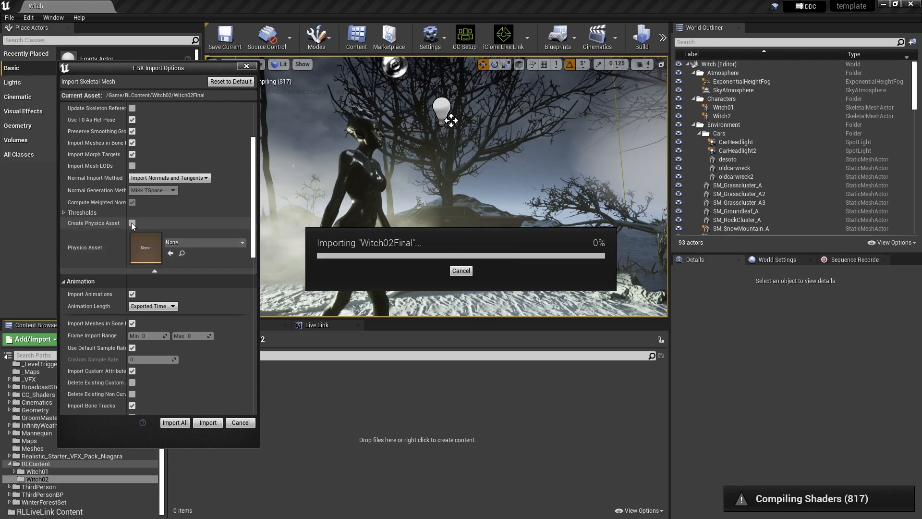
left_click(132, 223)
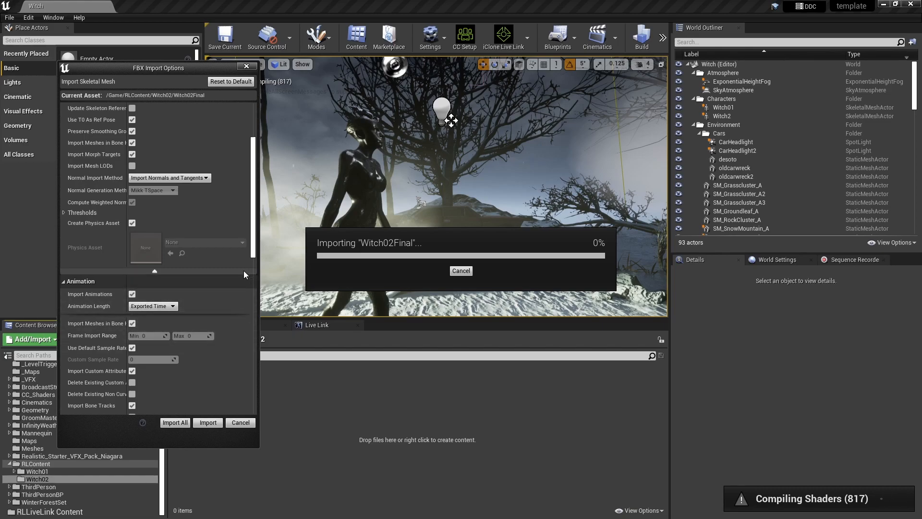
scroll("down", 3)
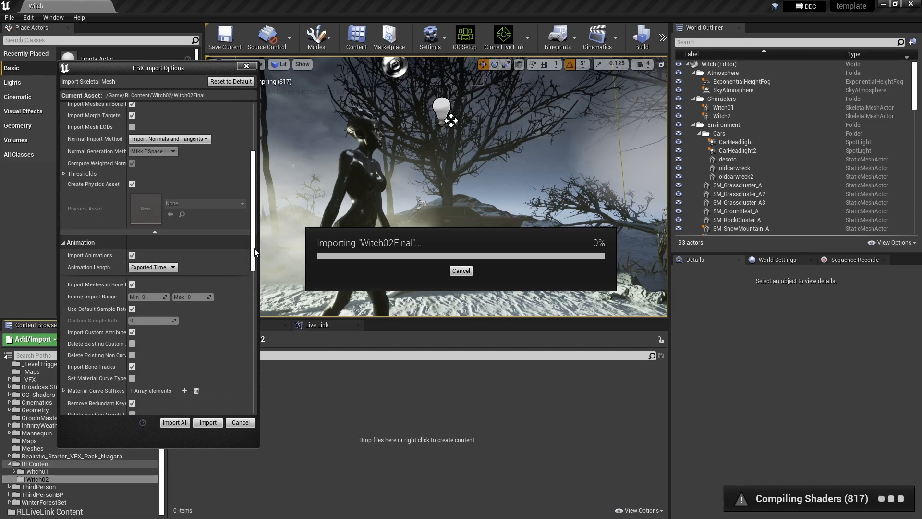
scroll("down", 3)
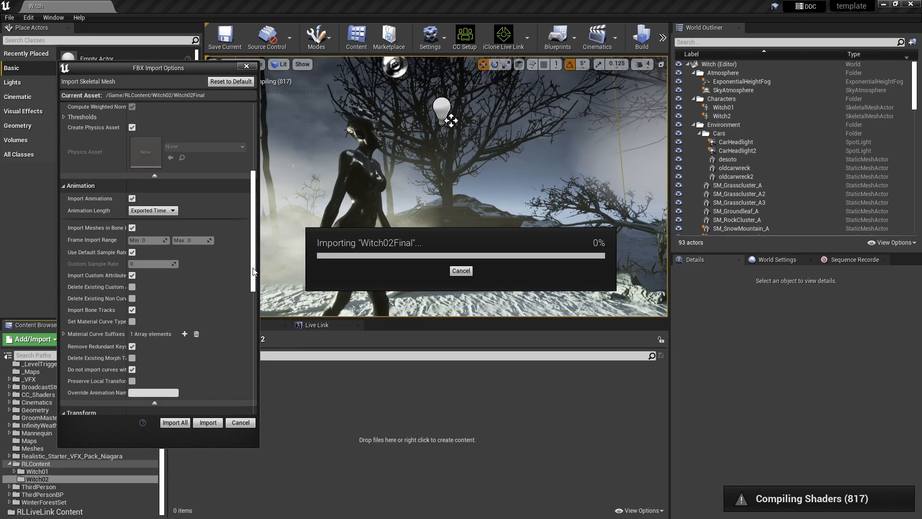
scroll("down", 3)
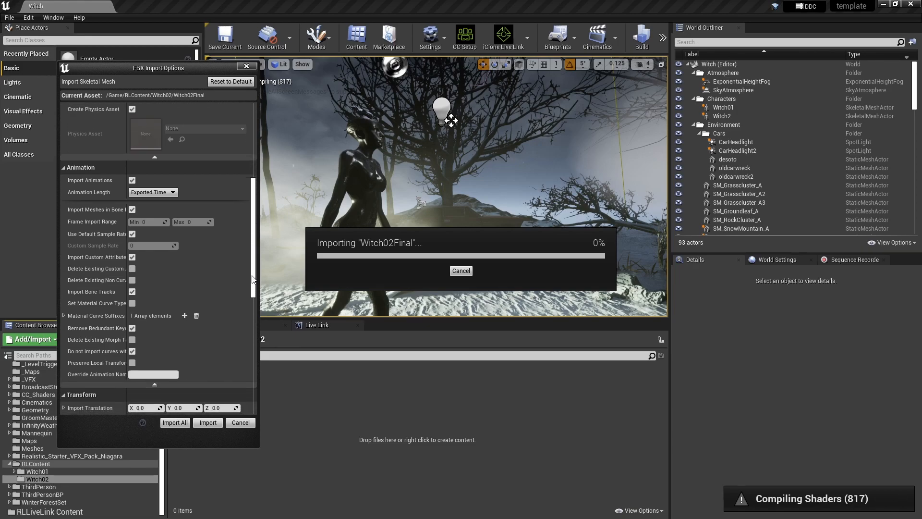
scroll("down", 3)
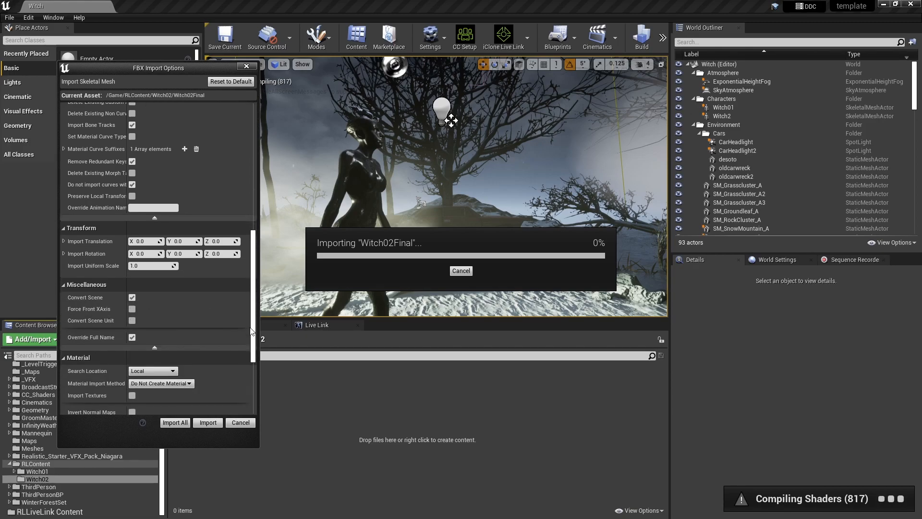
scroll("down", 3)
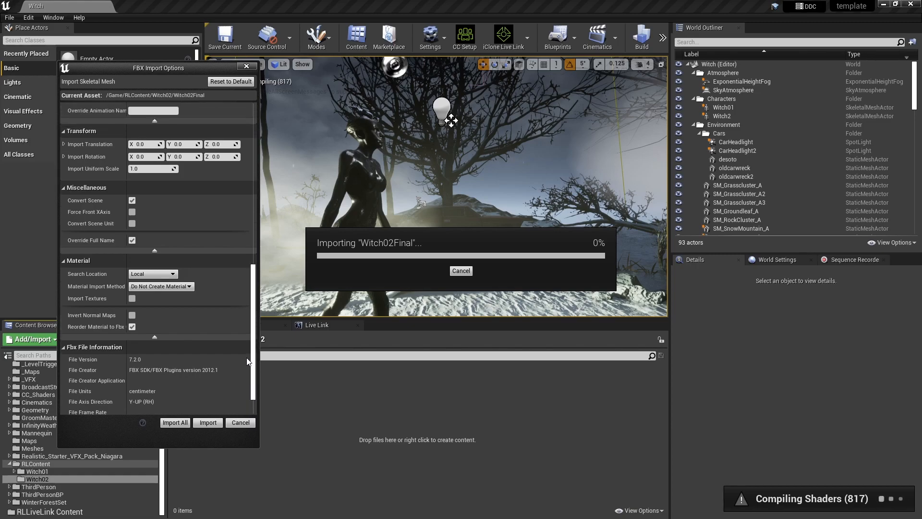
scroll("down", 3)
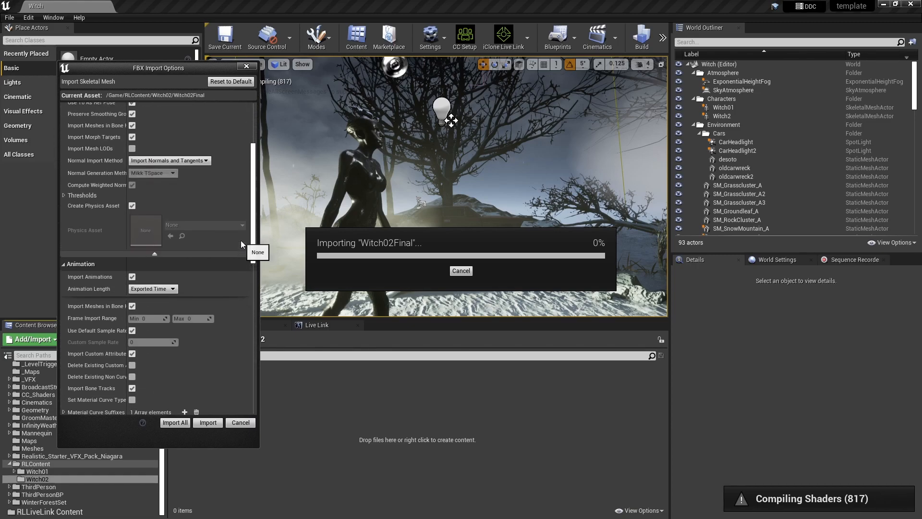
scroll("down", 3)
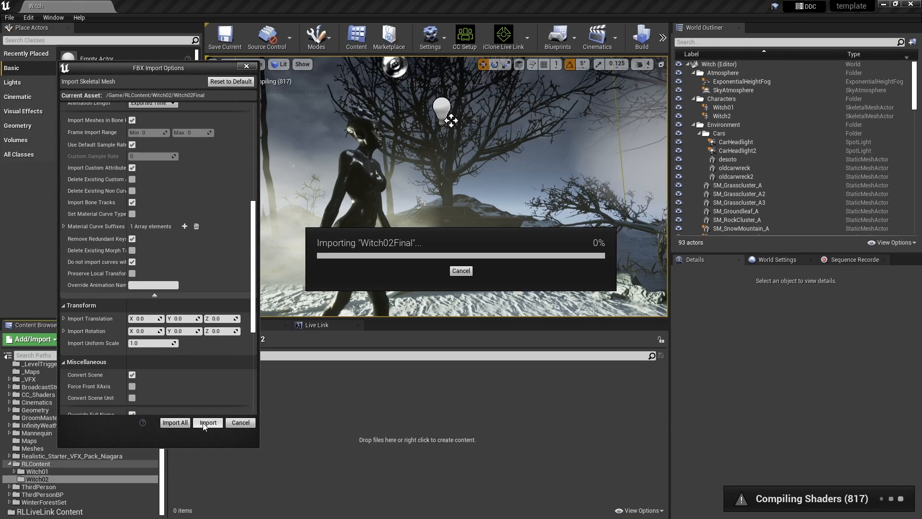
Launch the Witch02Final import and let it reach 100% with normal-map texture notices.
left_click(208, 422)
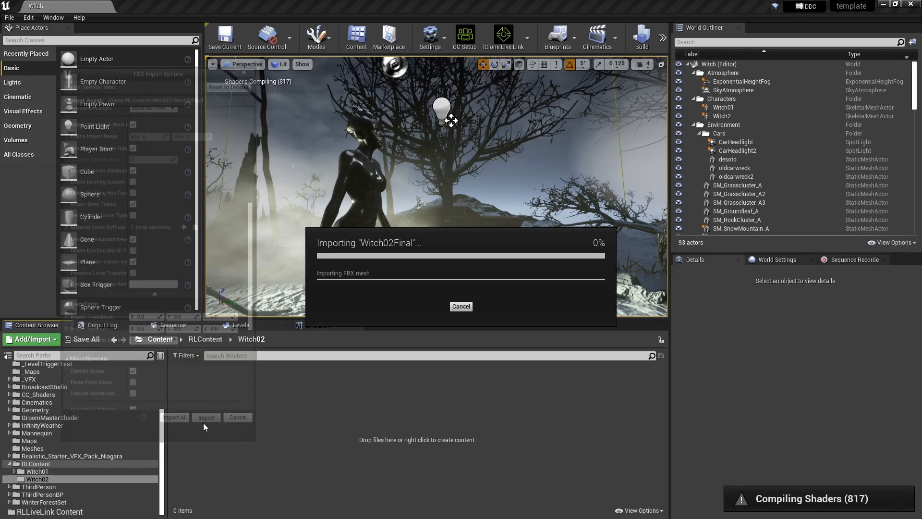
left_click(206, 417)
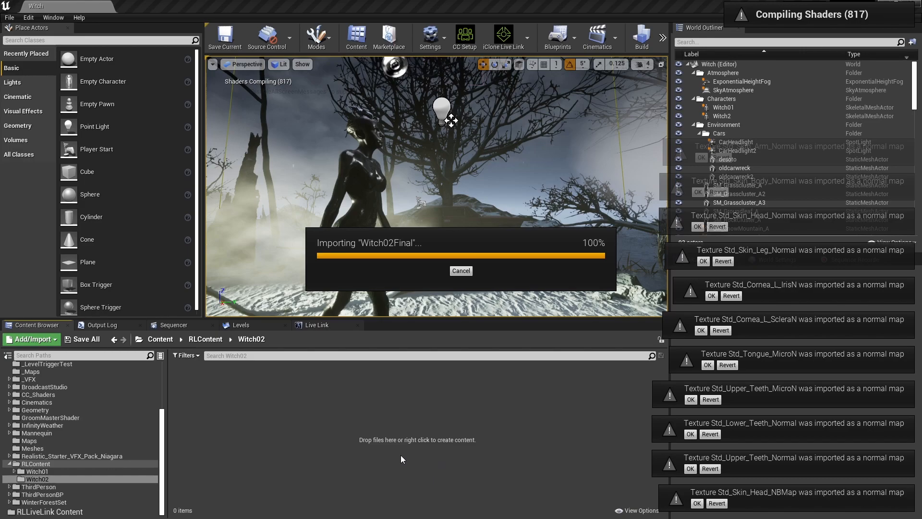
mouse_move(398, 459)
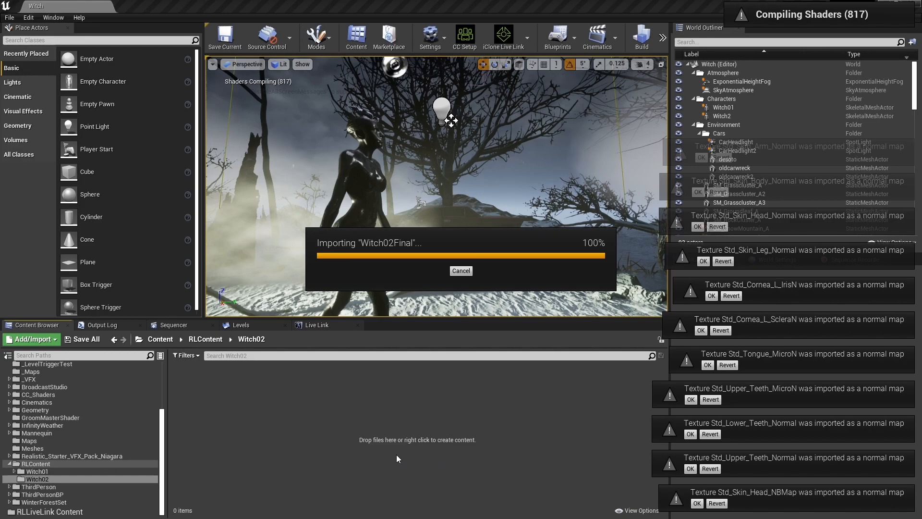